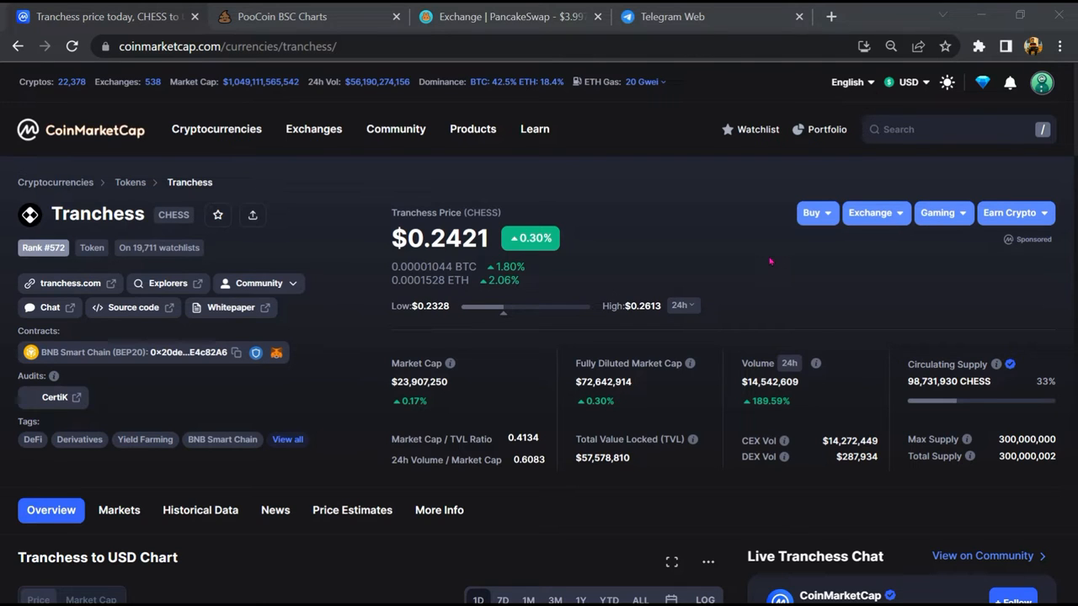
# Step: Review the Tranchess markets list of exchanges and CHESS trading pairs with prices and volumes
pyautogui.scroll(-3)
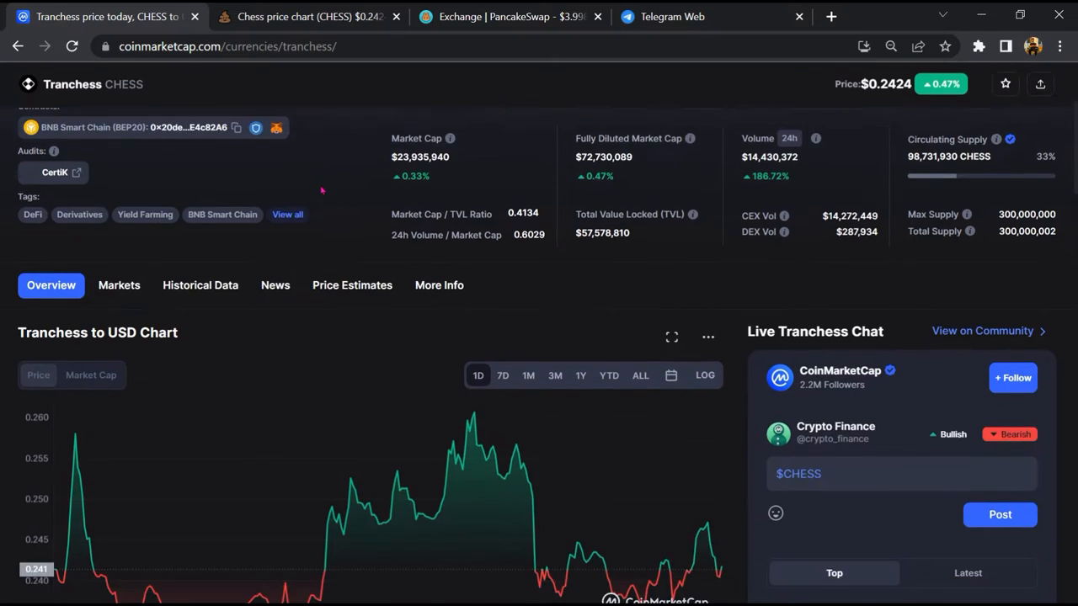
pyautogui.click(118, 172)
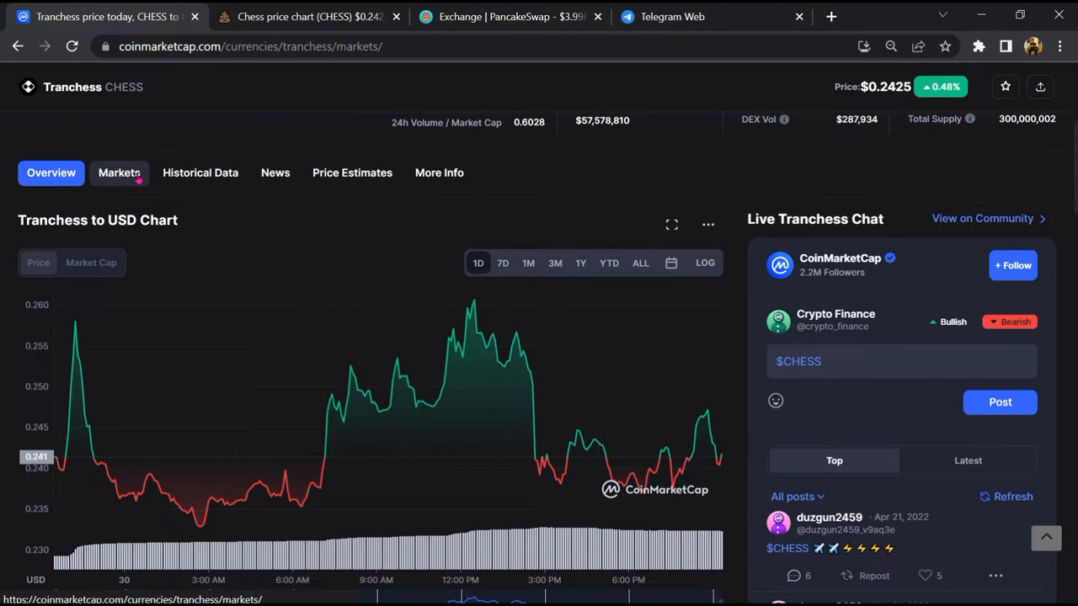
pyautogui.click(118, 172)
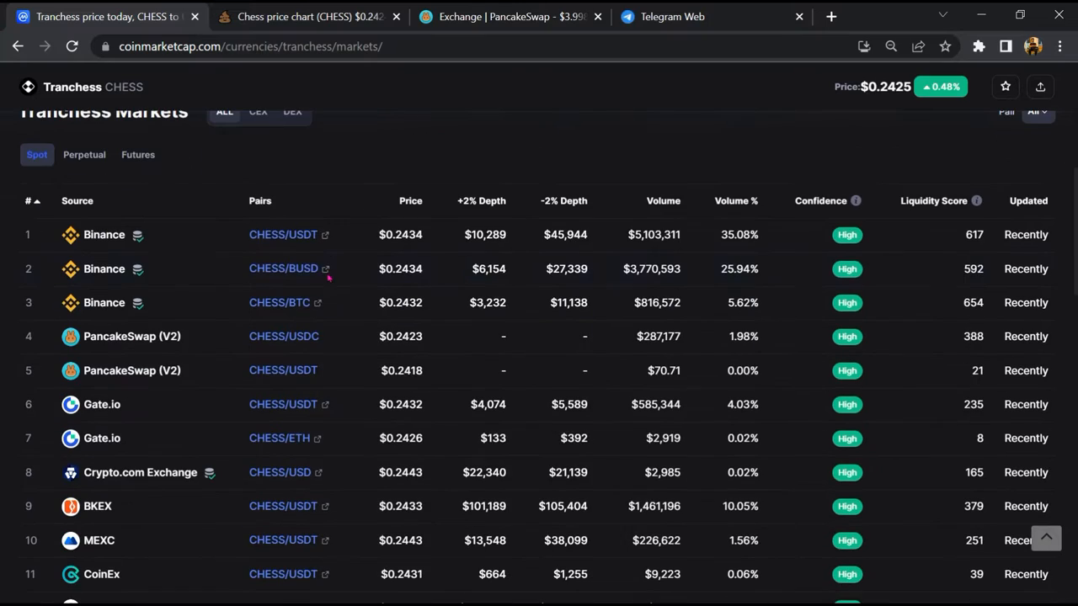
pyautogui.scroll(-3)
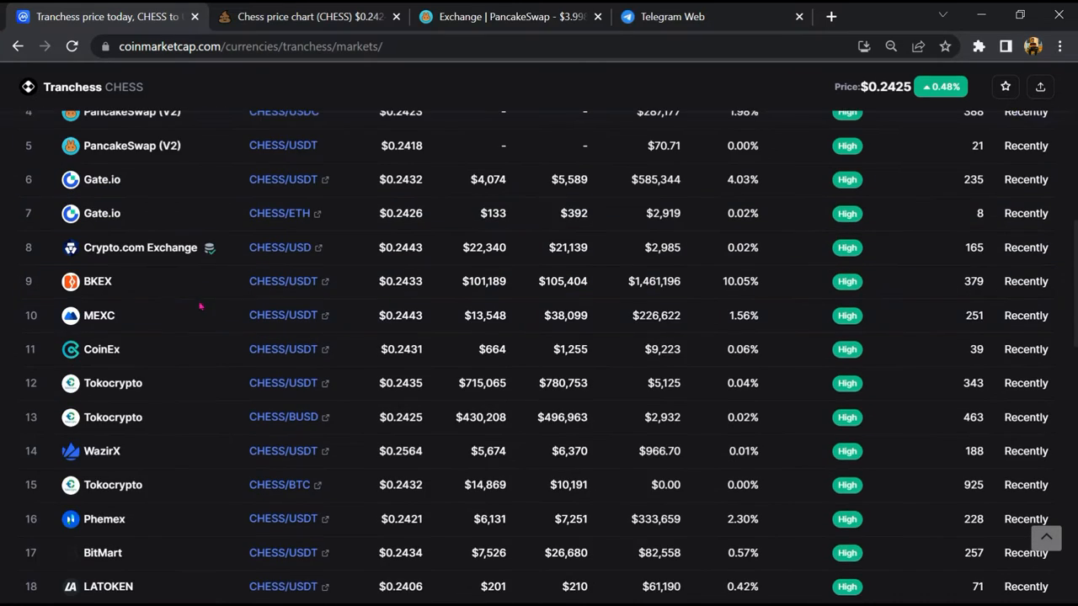
pyautogui.scroll(-3)
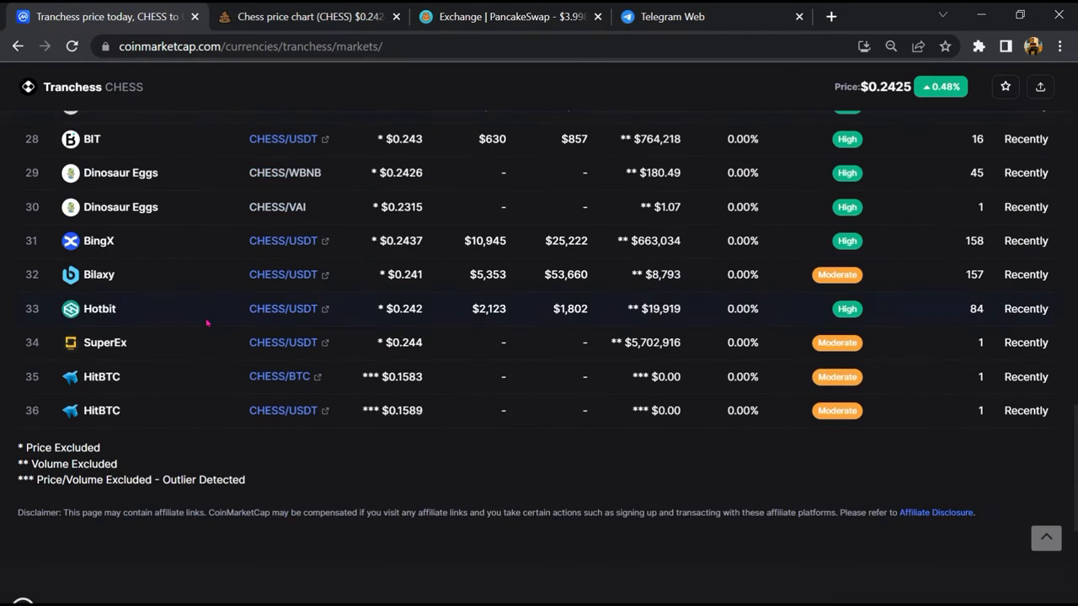
pyautogui.scroll(3)
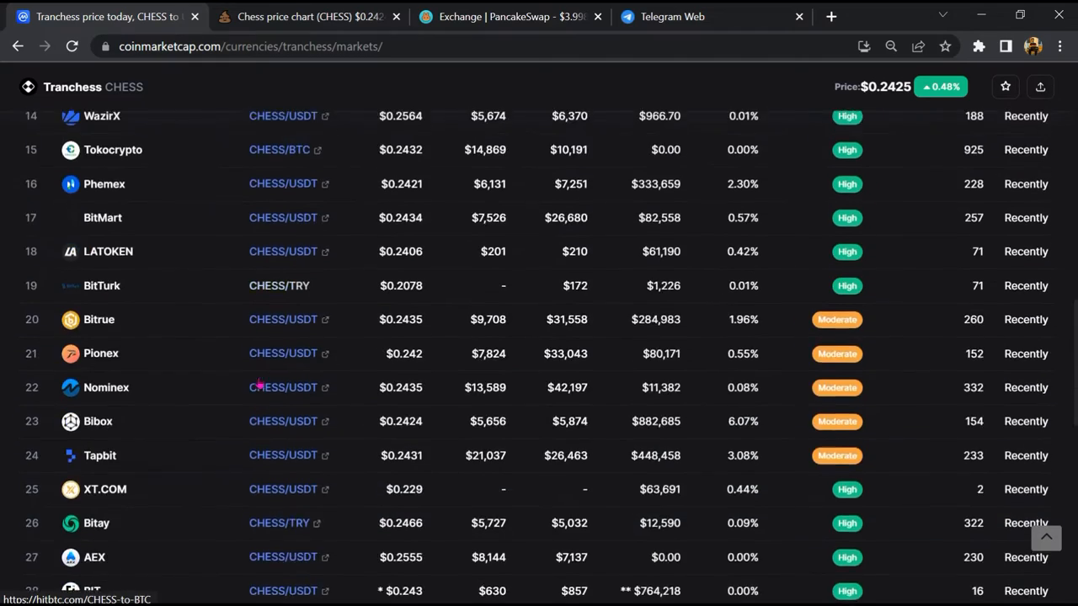
pyautogui.scroll(3)
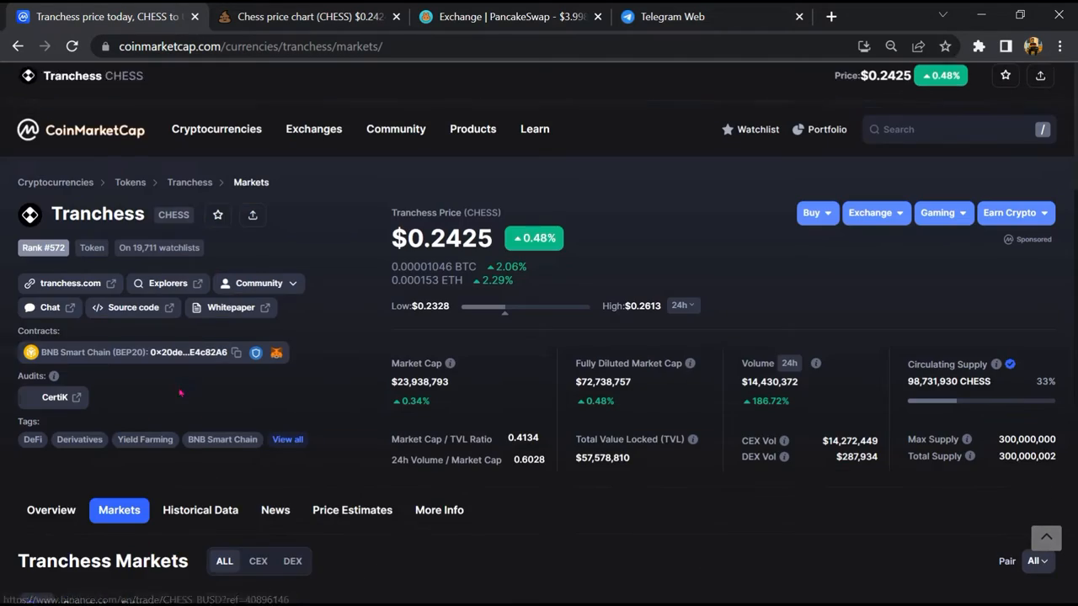
# Step: Return to the Tranchess overview and review its price chart, converter and Live Tranchess Chat
pyautogui.click(51, 508)
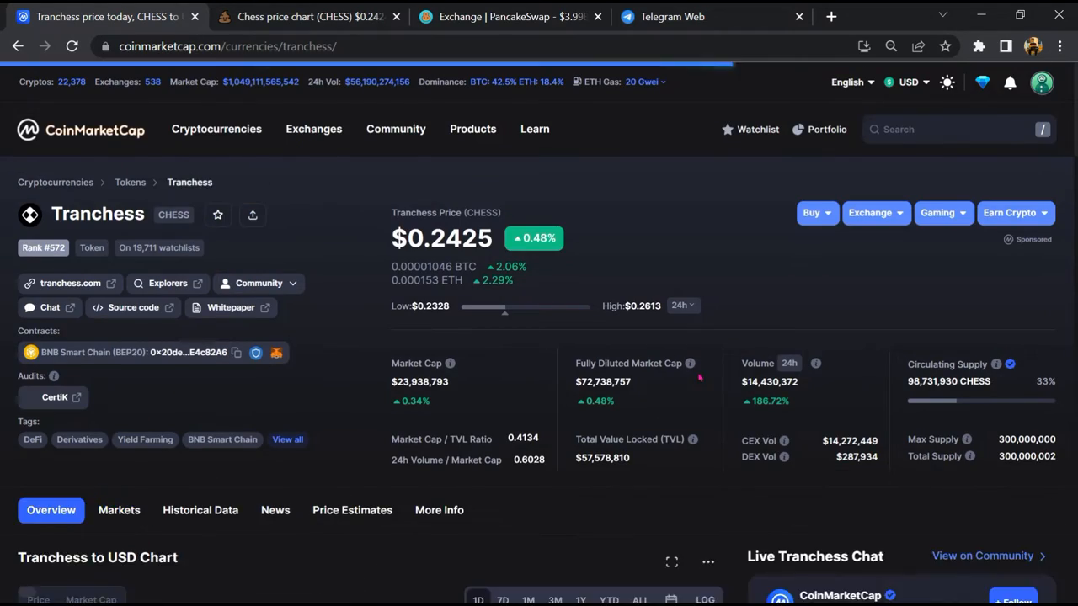
pyautogui.scroll(-3)
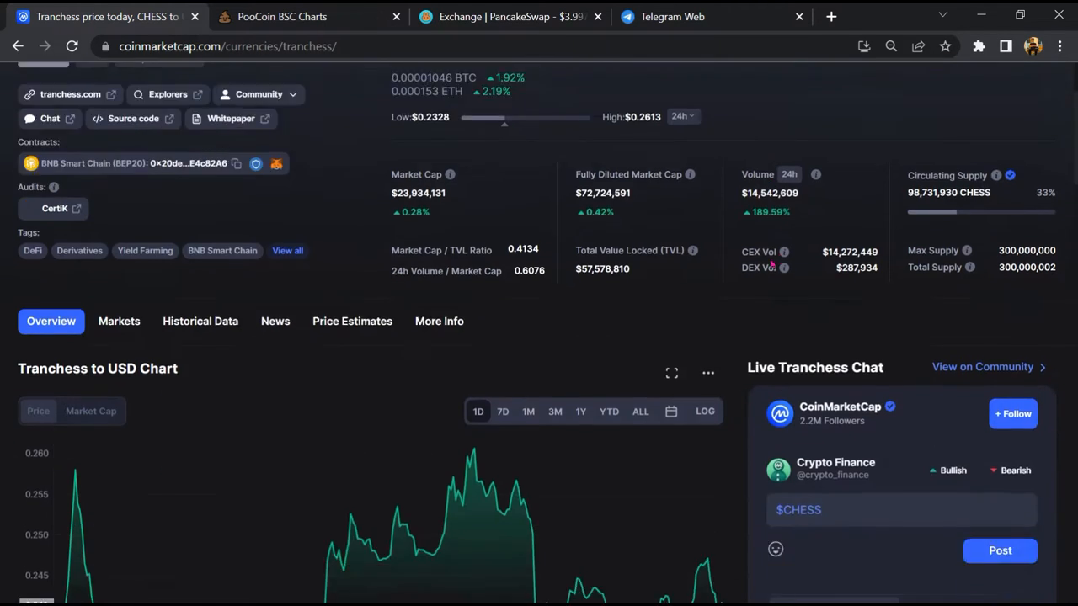
pyautogui.scroll(-3)
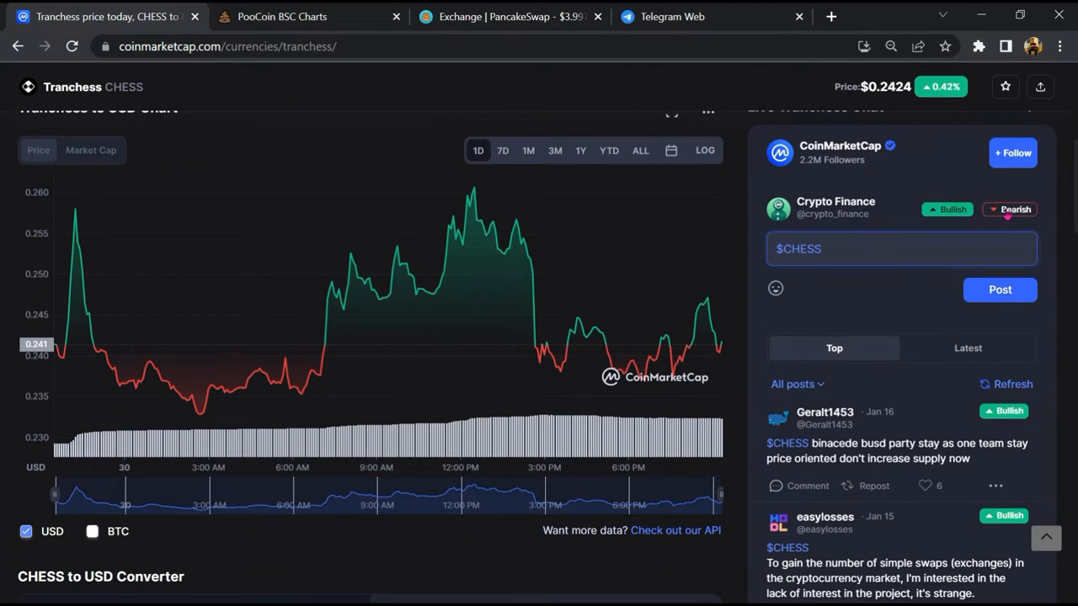
pyautogui.click(945, 209)
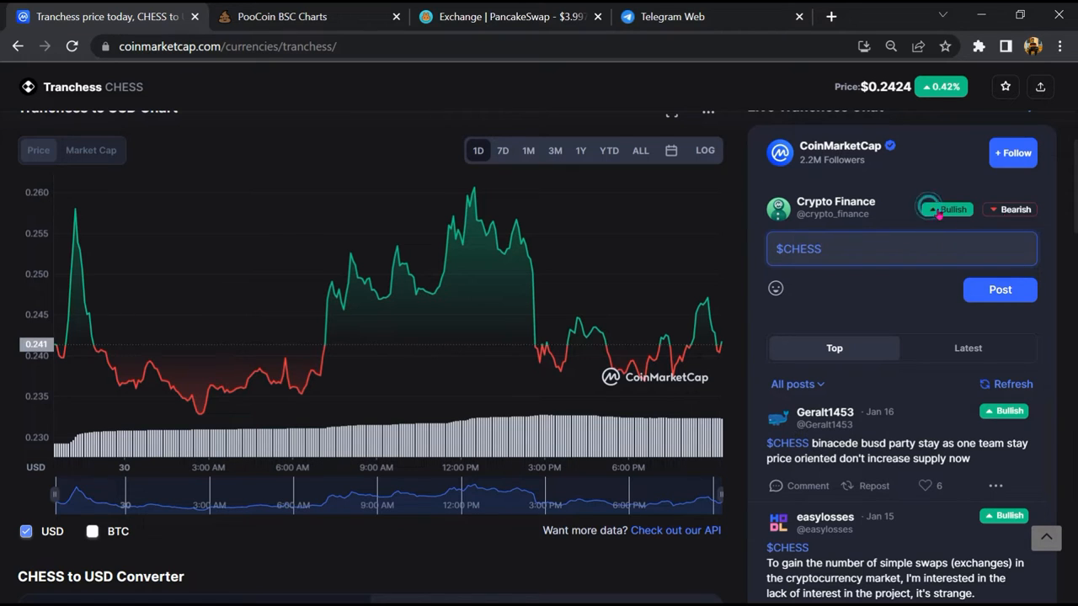
pyautogui.scroll(-3)
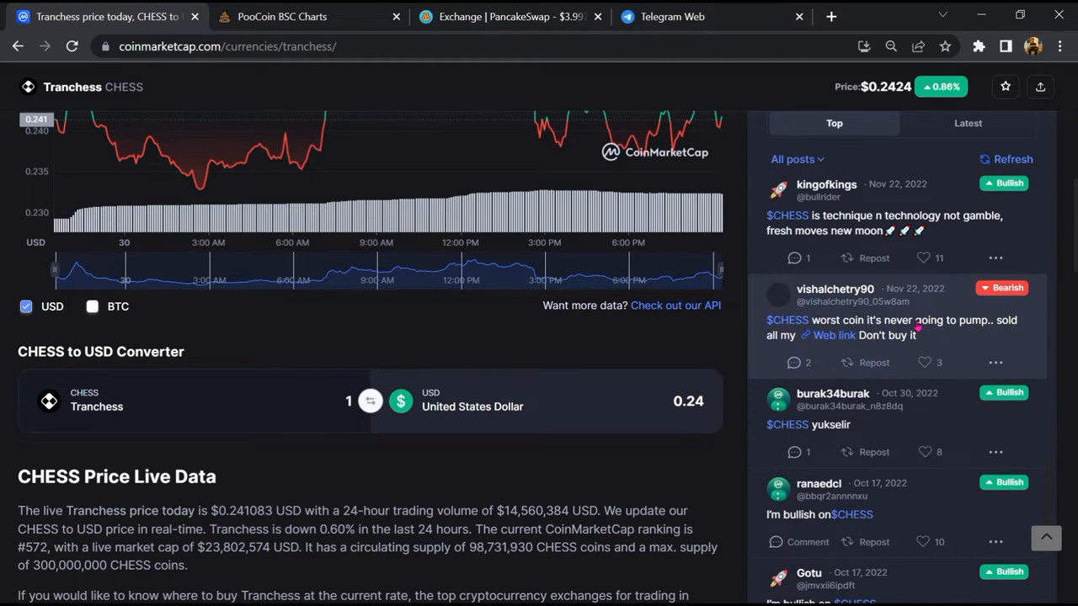
pyautogui.scroll(-3)
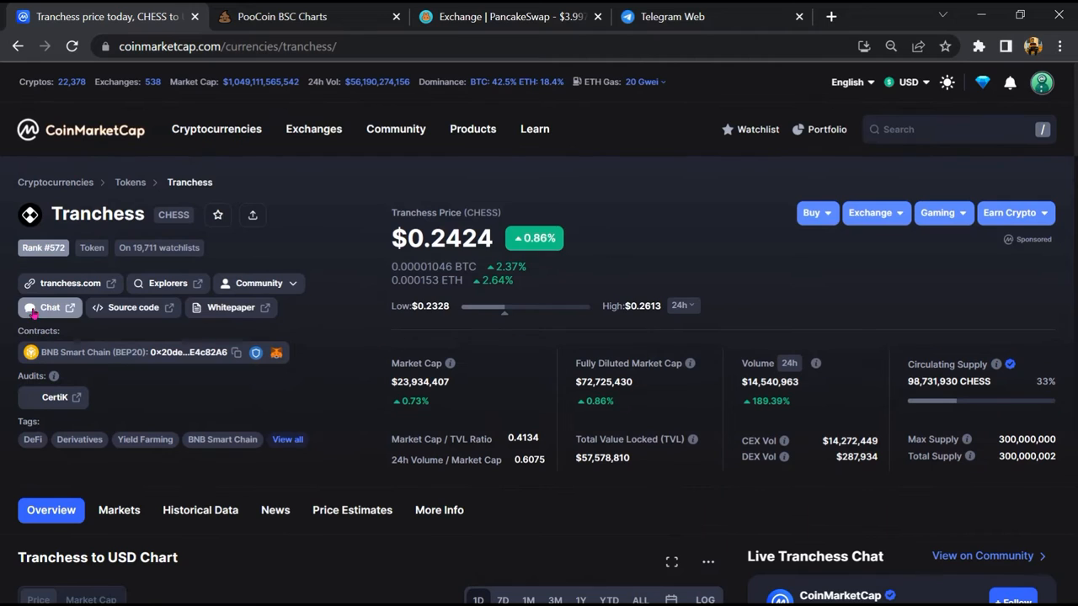
# Step: Find the official Tranchess group in Telegram Web and search its messages for 'scam'
pyautogui.click(49, 306)
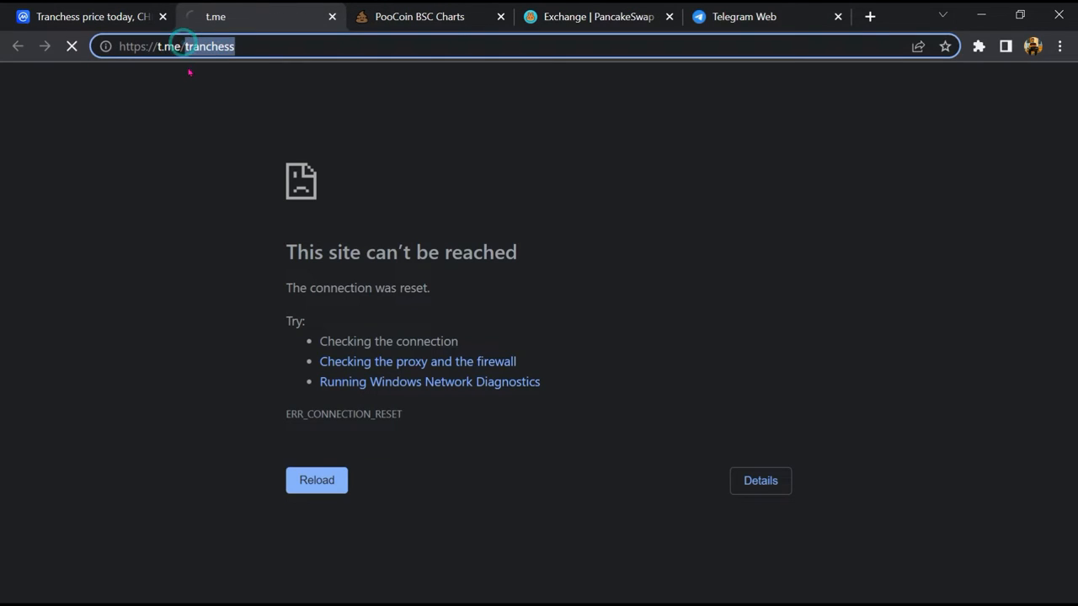
pyautogui.click(744, 17)
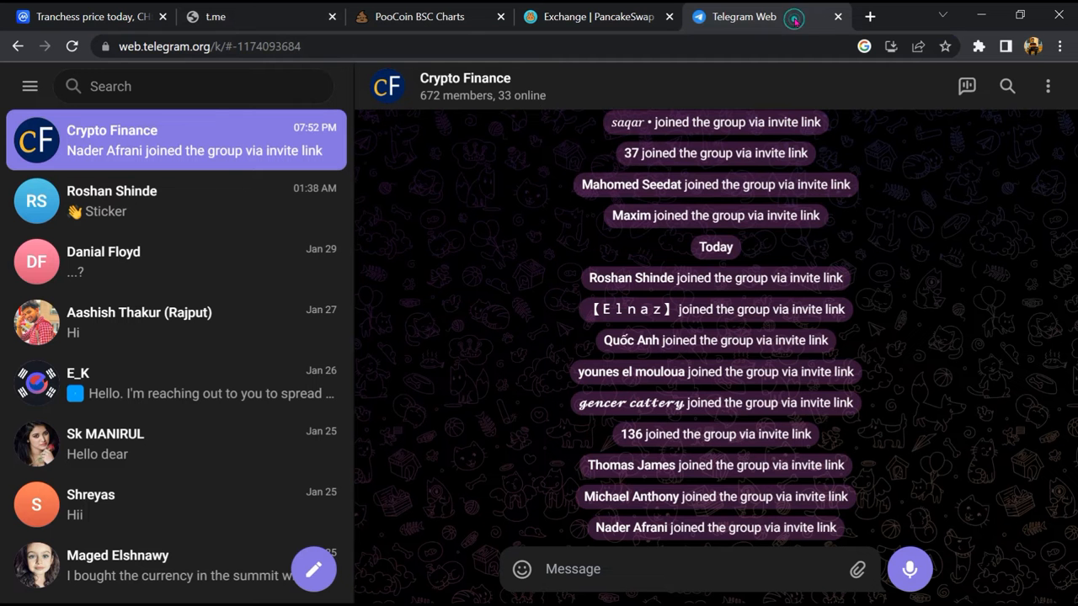
pyautogui.write('tranchess')
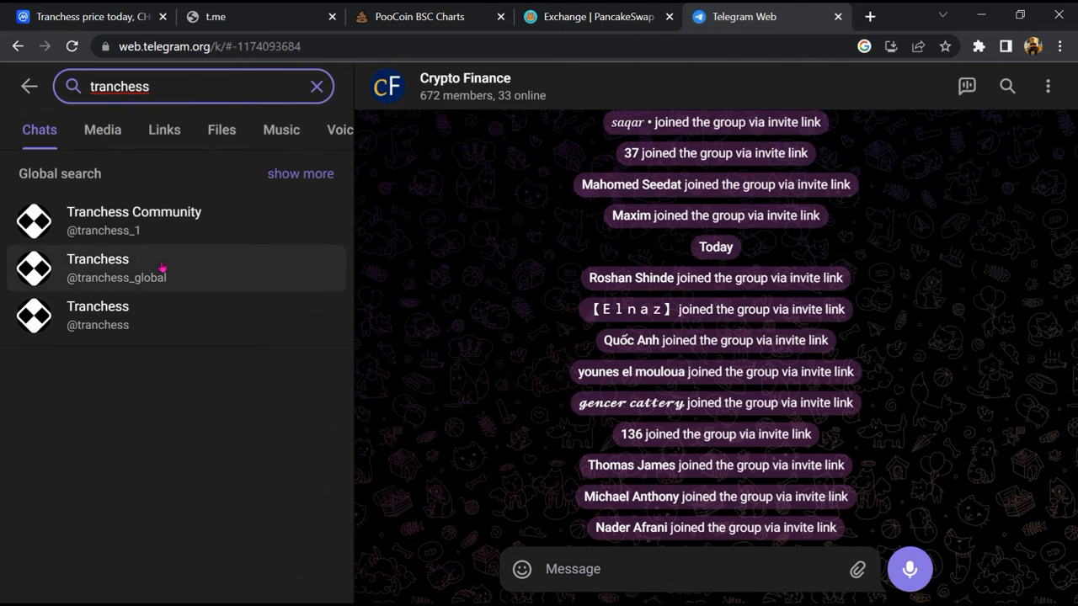
pyautogui.click(98, 268)
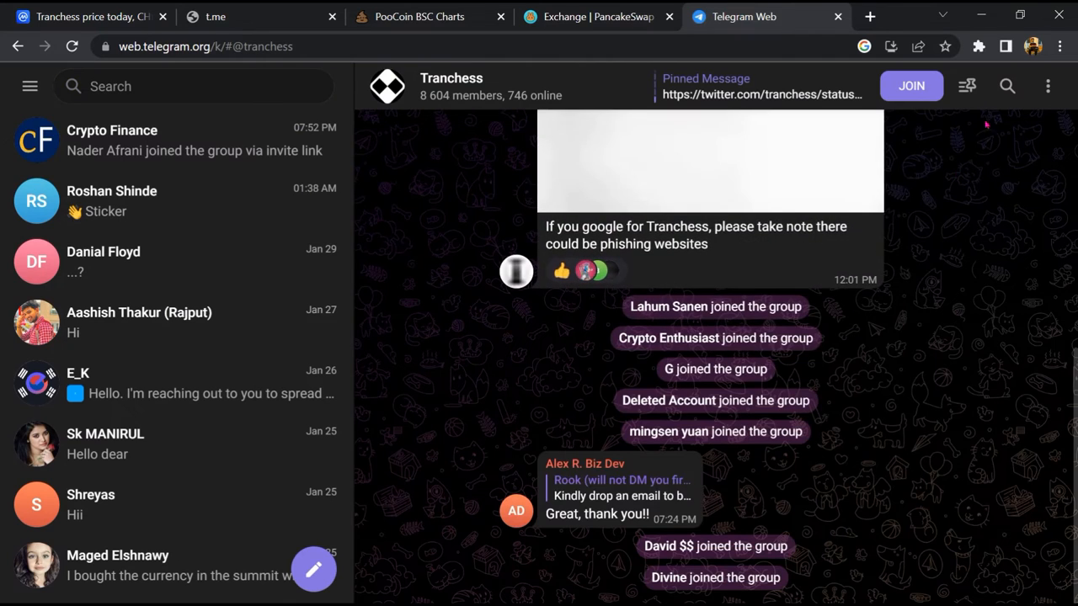
pyautogui.click(1007, 86)
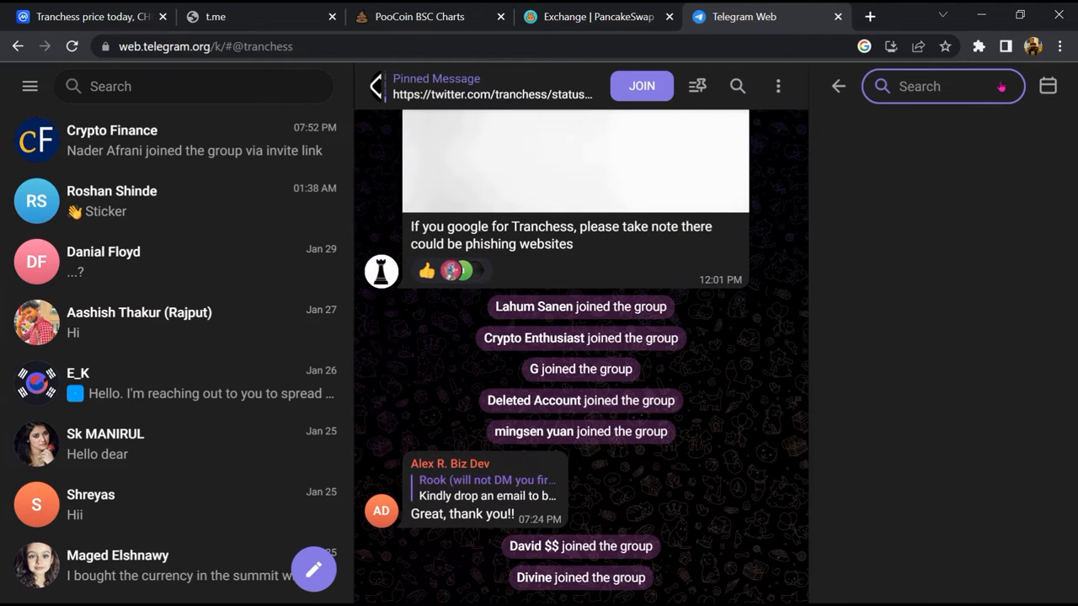
pyautogui.write('scam')
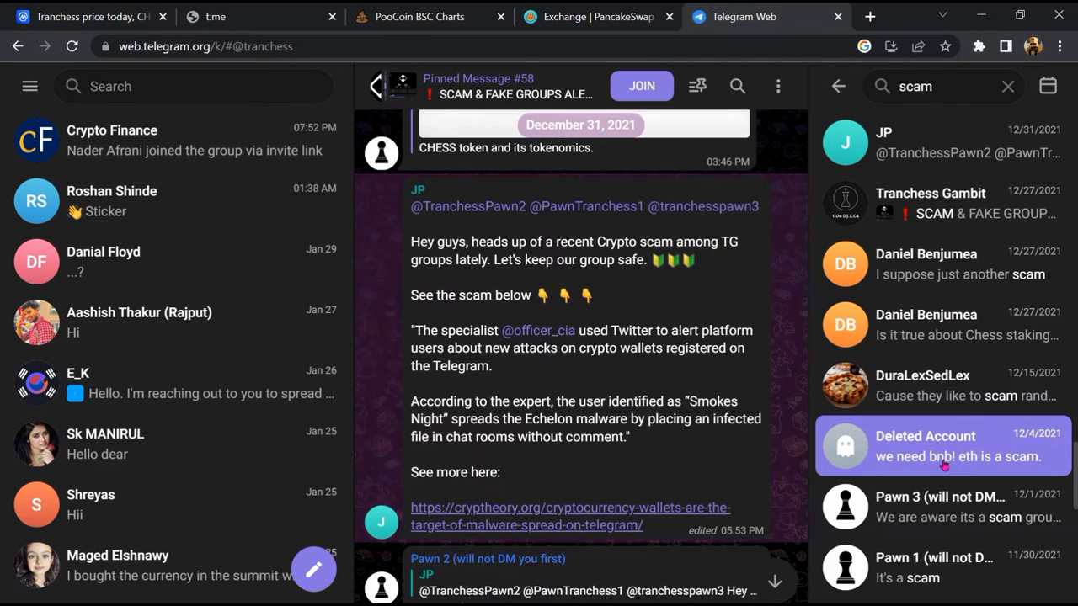
# Step: Copy the Tranchess BNB Smart Chain contract address from CoinMarketCap and move to PooCoin charts
pyautogui.click(87, 17)
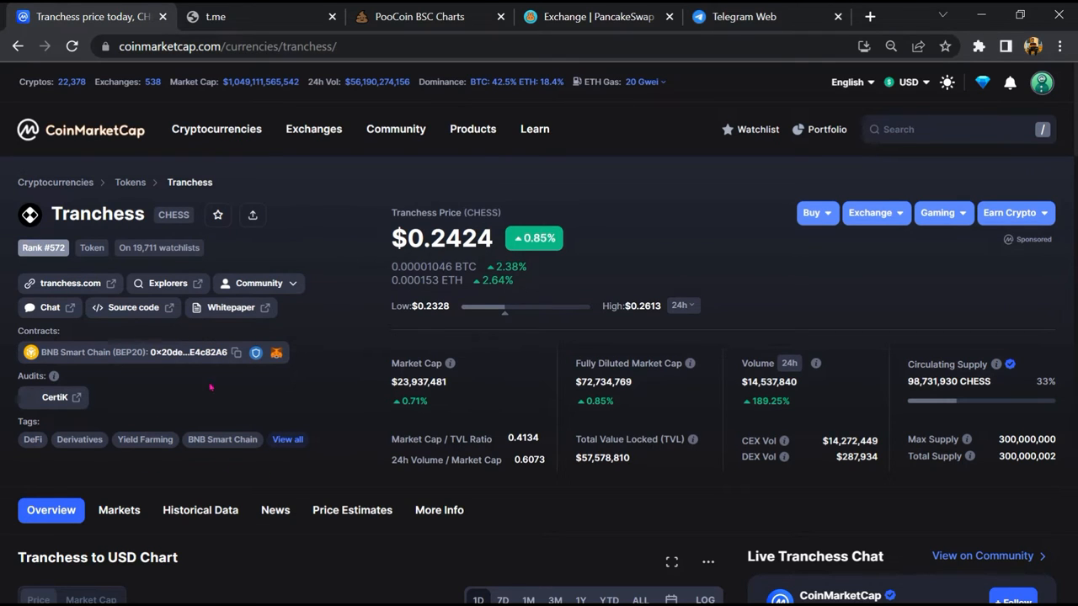
pyautogui.moveTo(236, 352)
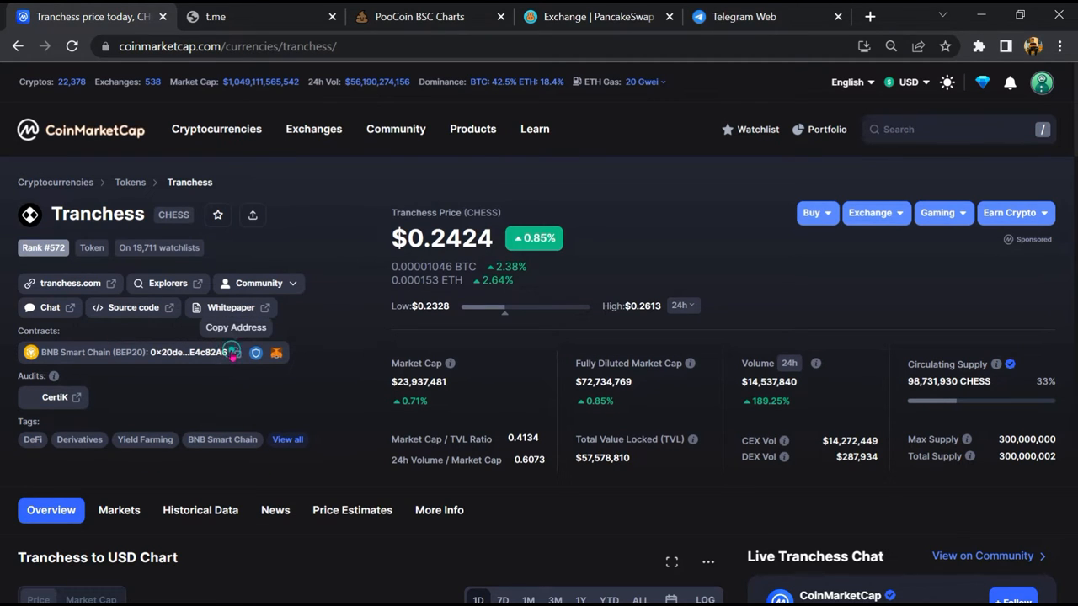
pyautogui.click(236, 353)
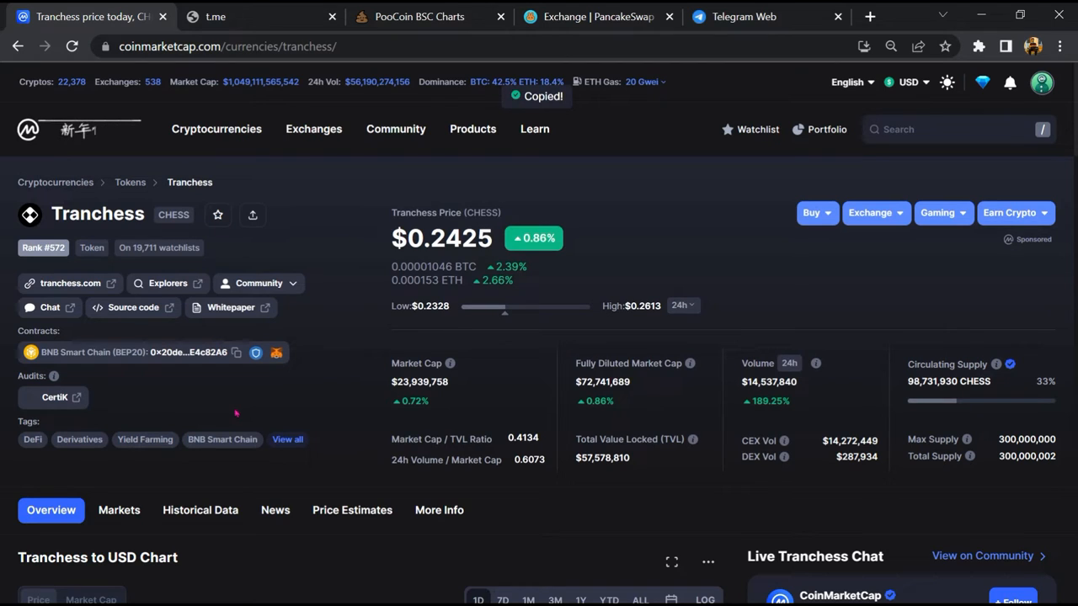
pyautogui.click(418, 17)
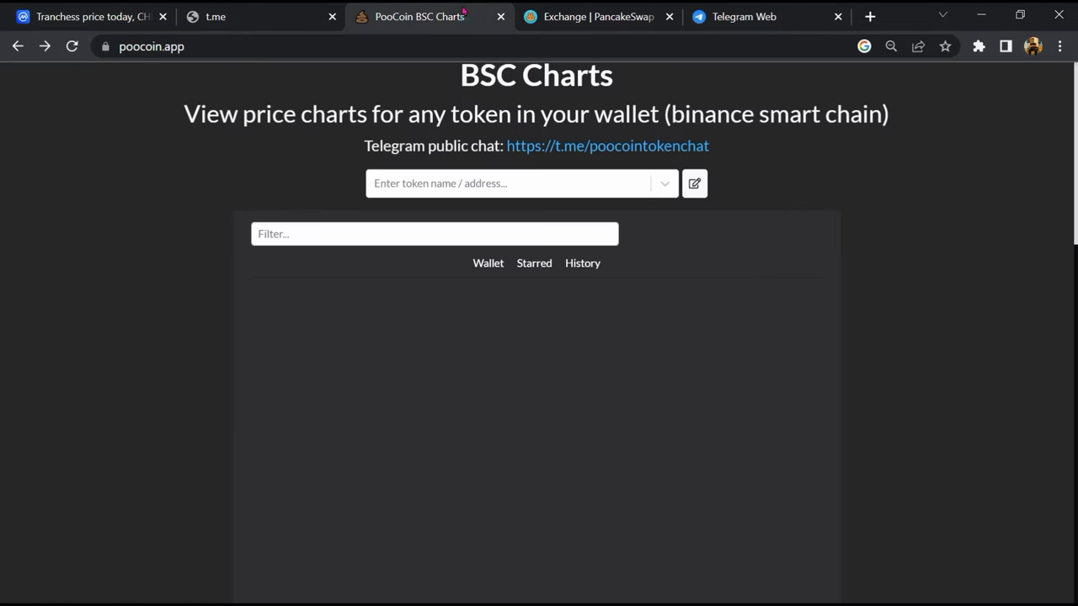
# Step: Find Chess (CHESS) on PooCoin by contract 20de22029ab63cf9A7Cf5fEB2b737Ca1eE4c82A6 and load its chart
pyautogui.click(514, 182)
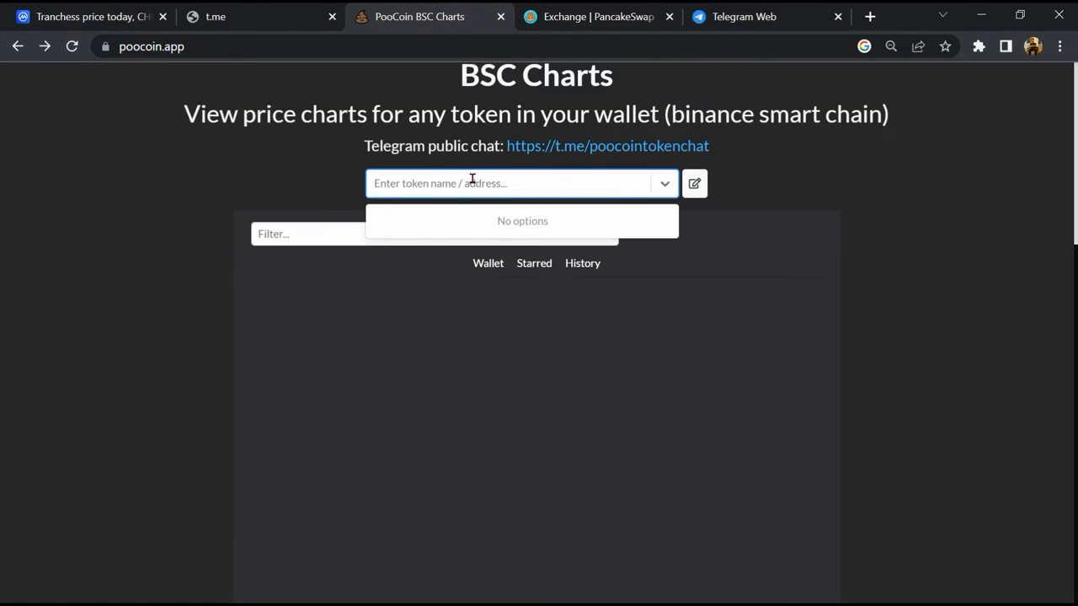
pyautogui.write('20de22029ab63cf9A7Cf5fEB2b737Ca1eE4c82A6')
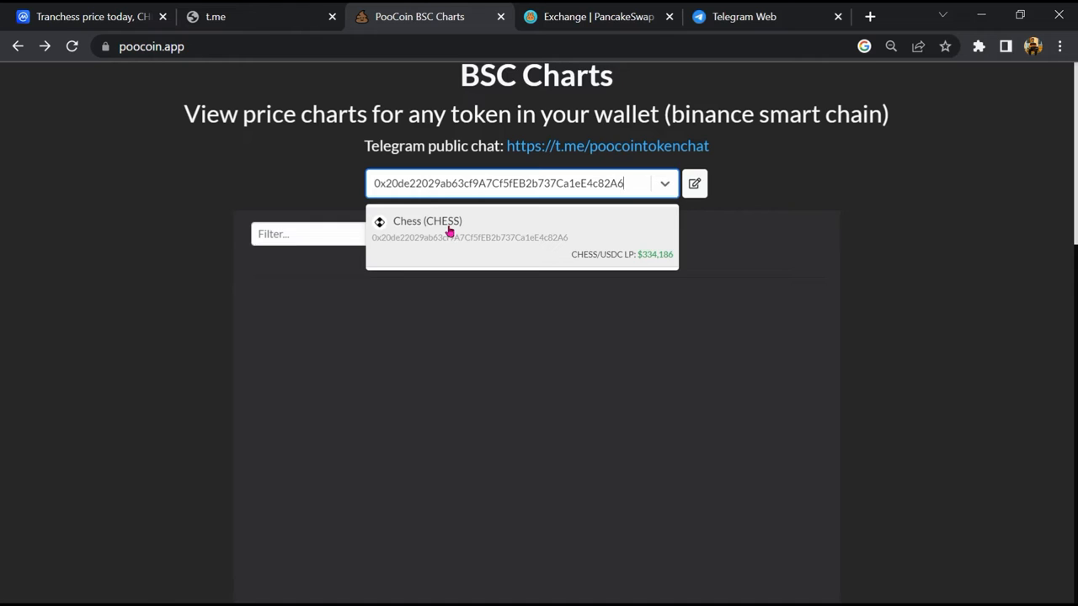
pyautogui.click(450, 233)
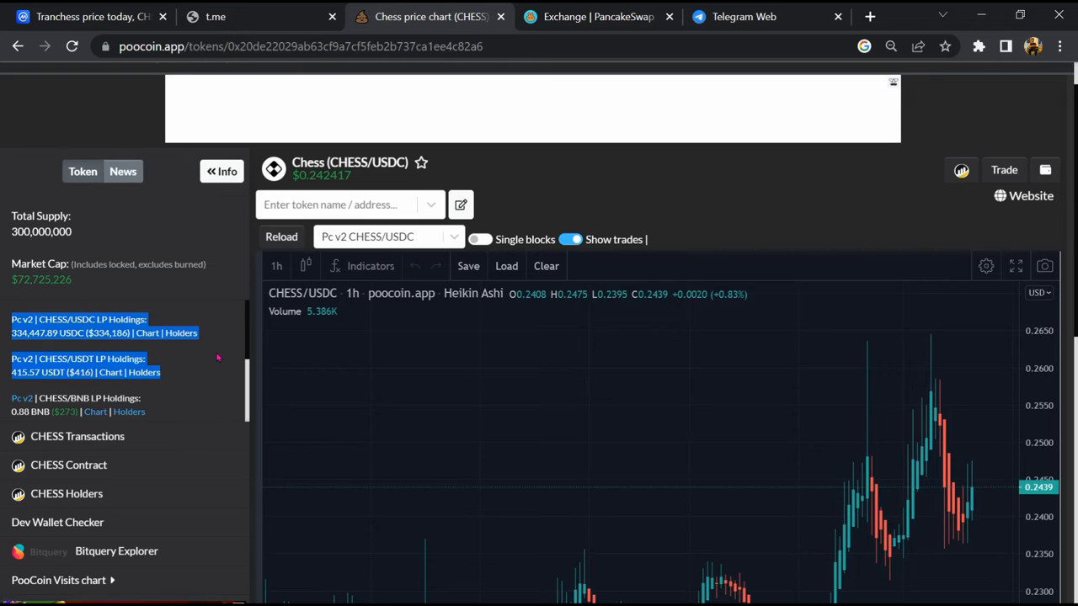
# Step: Review recent CHESS/USDC trades plus the biggest buyers and sellers, then move to PancakeSwap
pyautogui.scroll(-3)
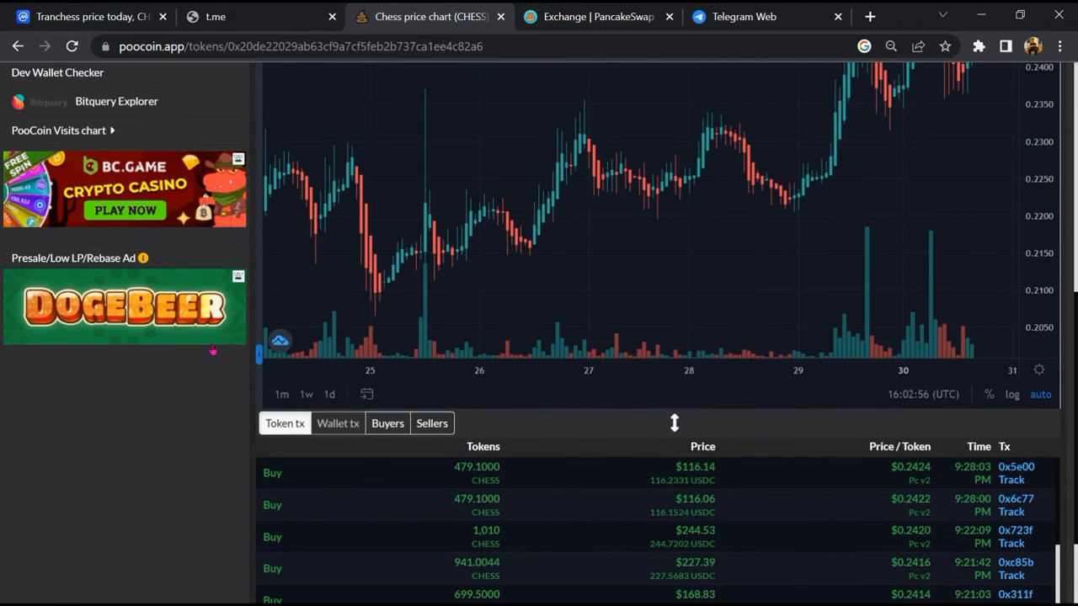
pyautogui.scroll(-3)
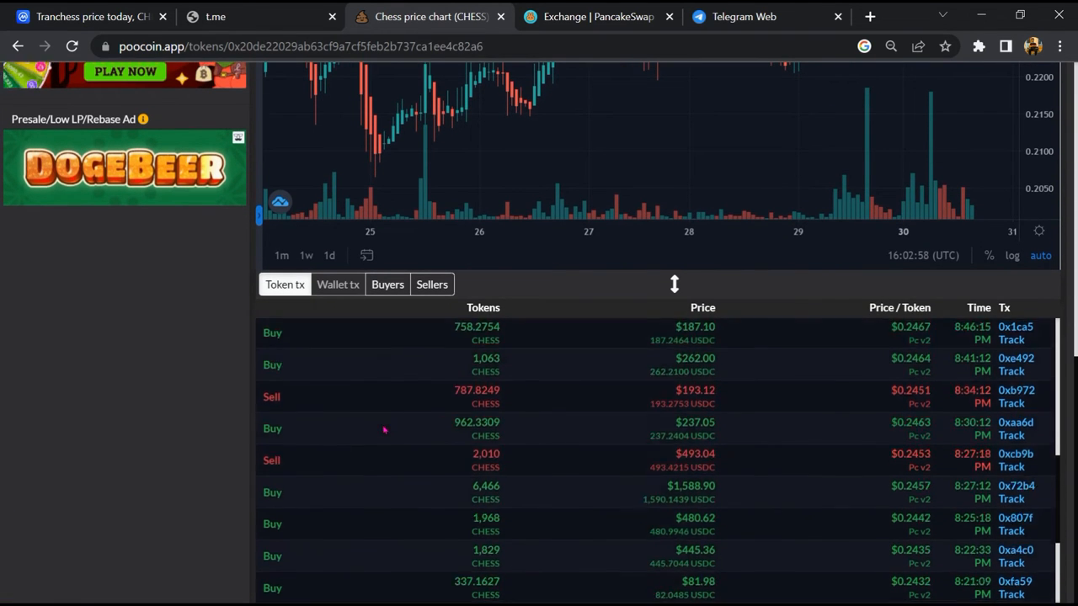
pyautogui.click(387, 283)
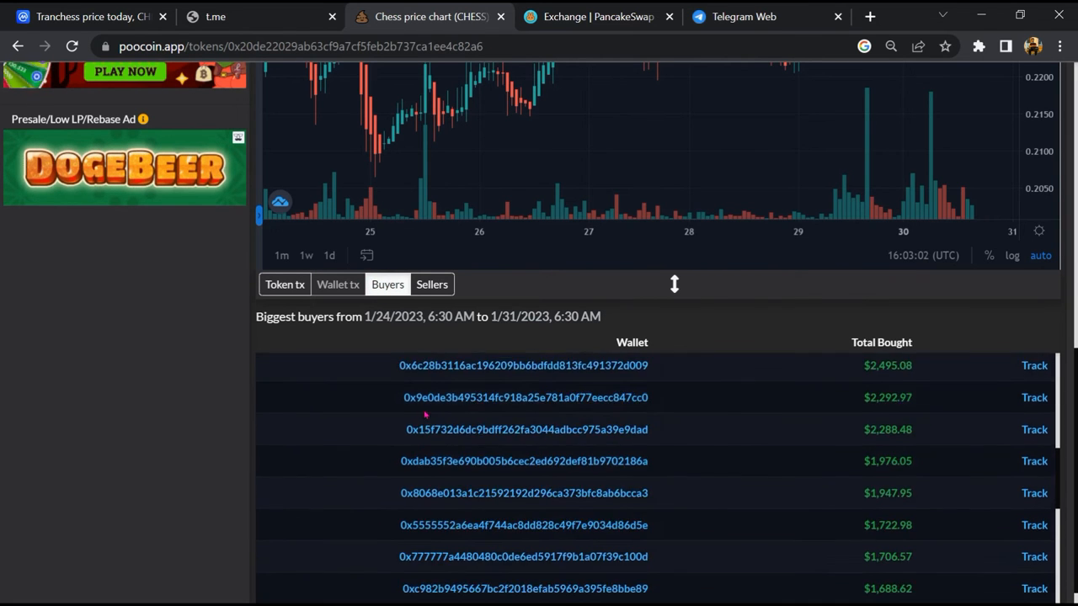
pyautogui.click(431, 283)
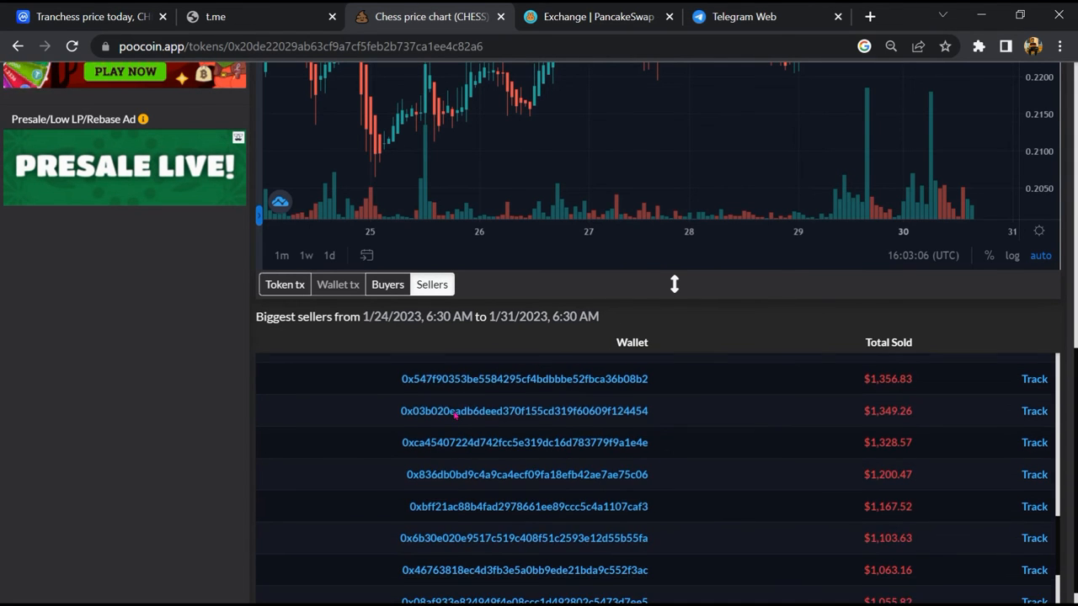
pyautogui.click(598, 17)
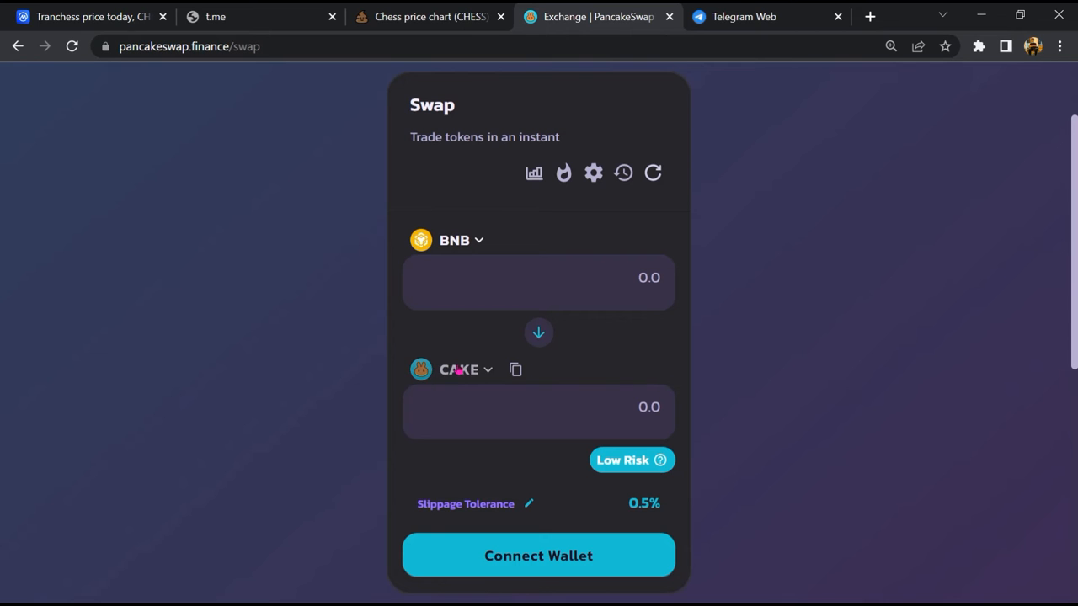
# Step: Set the swap's output token to CHESS by pasting its contract address, trading BNB for CHESS
pyautogui.click(458, 369)
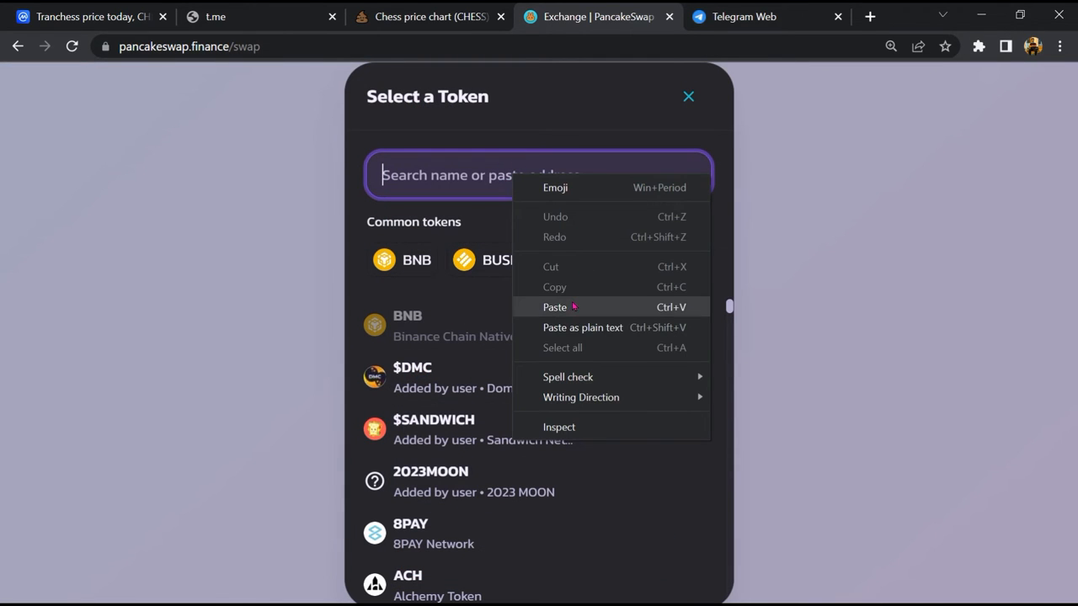
pyautogui.click(556, 307)
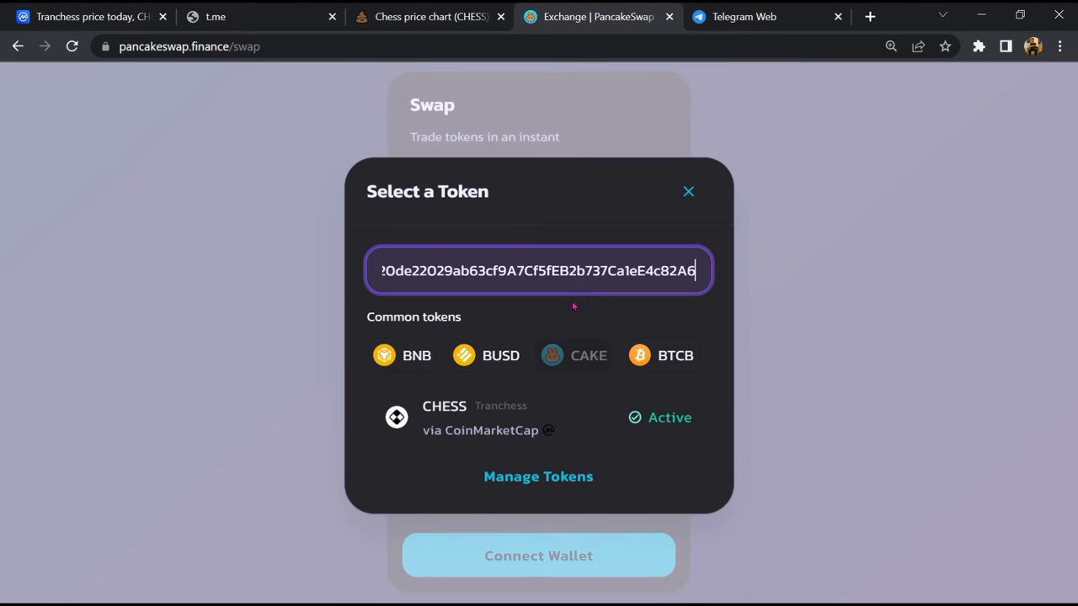
pyautogui.moveTo(573, 415)
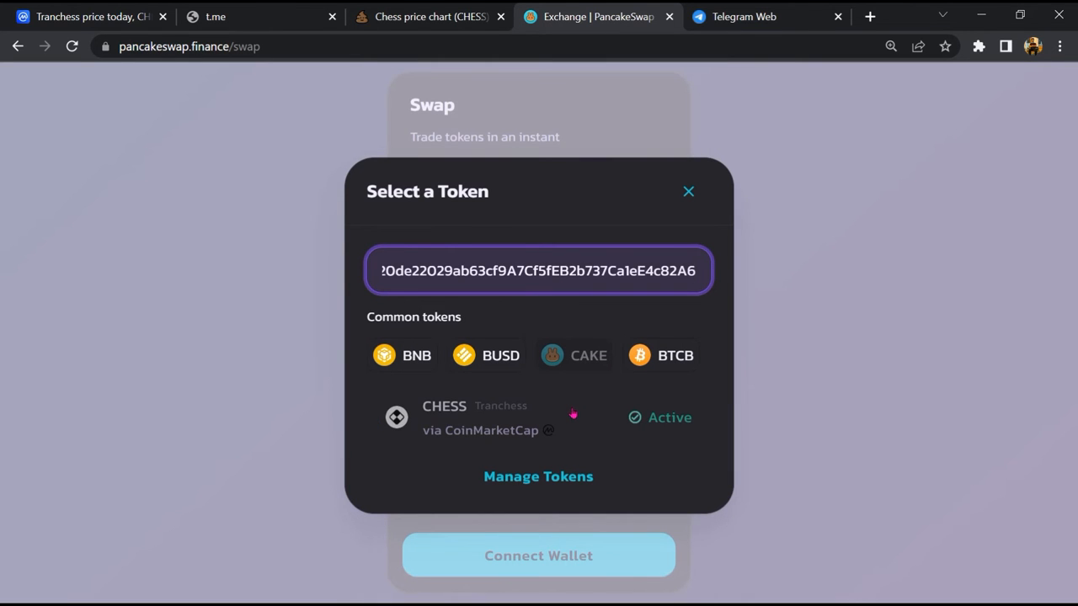
pyautogui.click(445, 417)
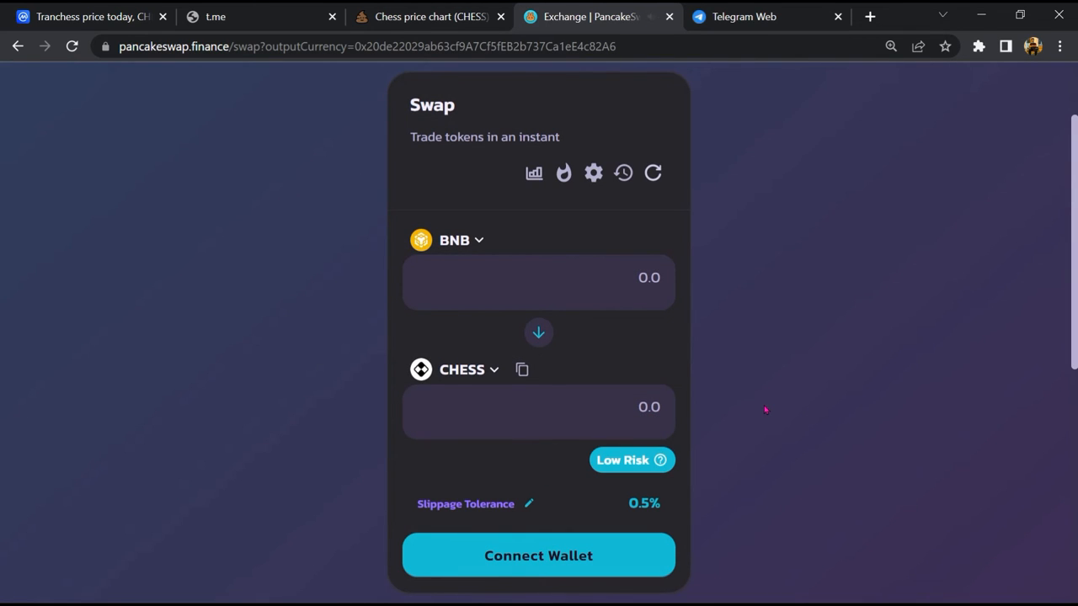
pyautogui.moveTo(660, 460)
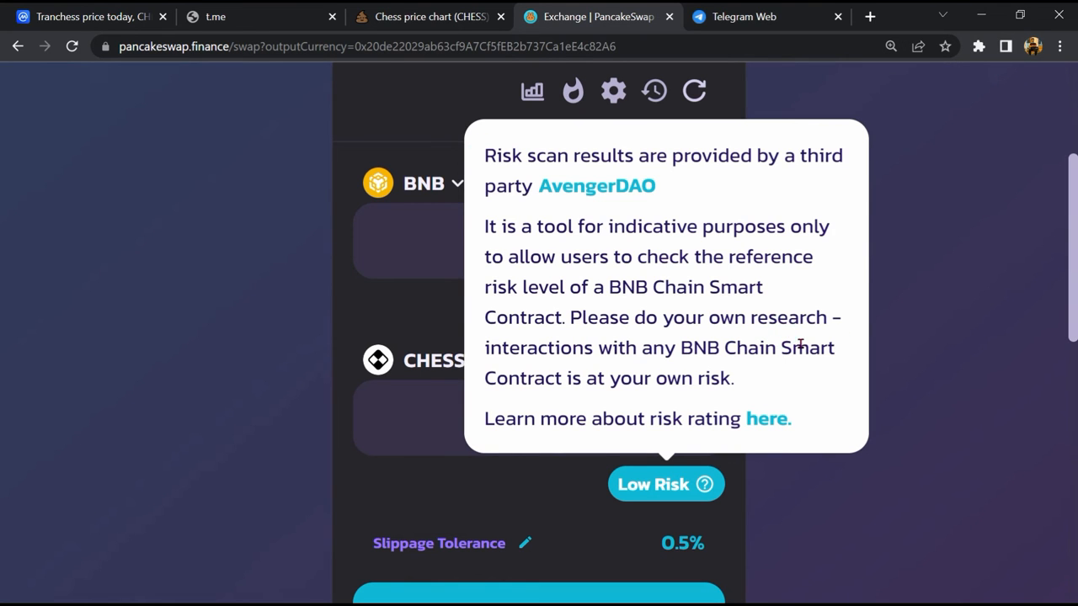
pyautogui.moveTo(648, 488)
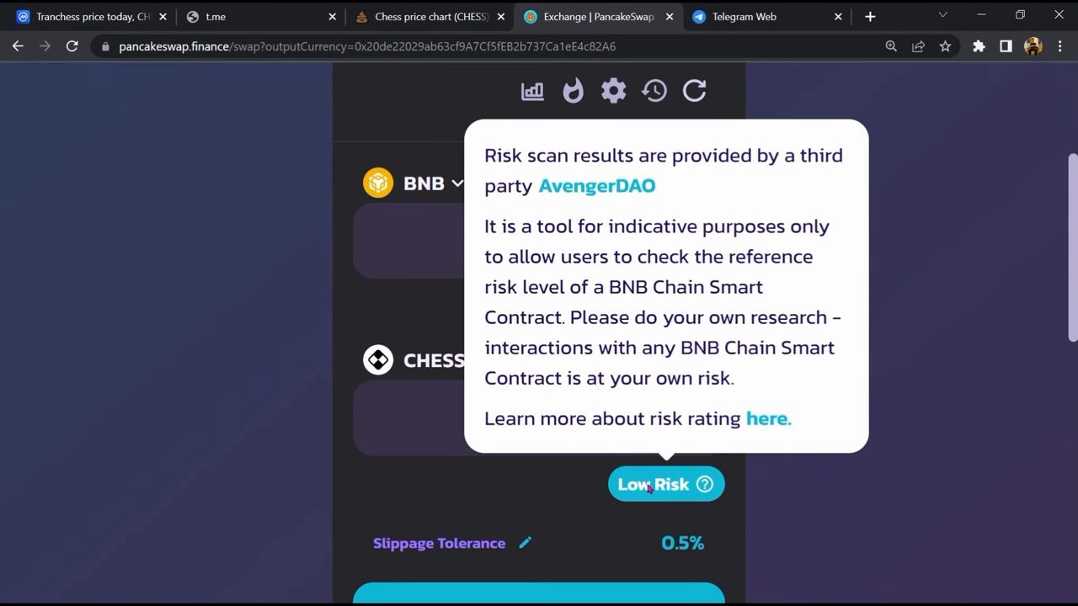